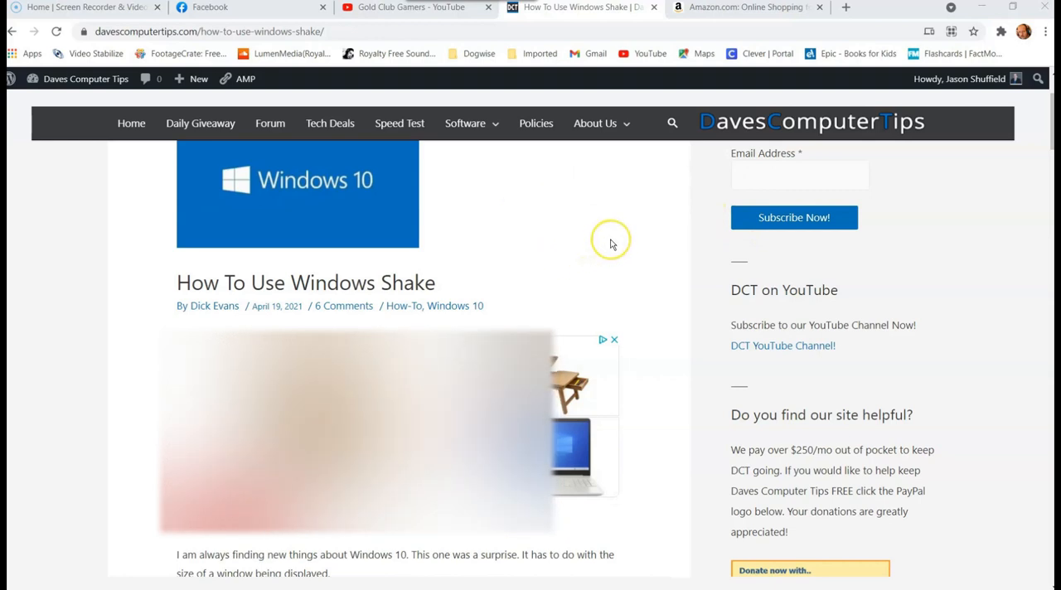
Scroll down the Windows Shake article before File Explorer comes to the front
{"action": "scroll", "scroll_direction": "down", "scroll_amount": 3}
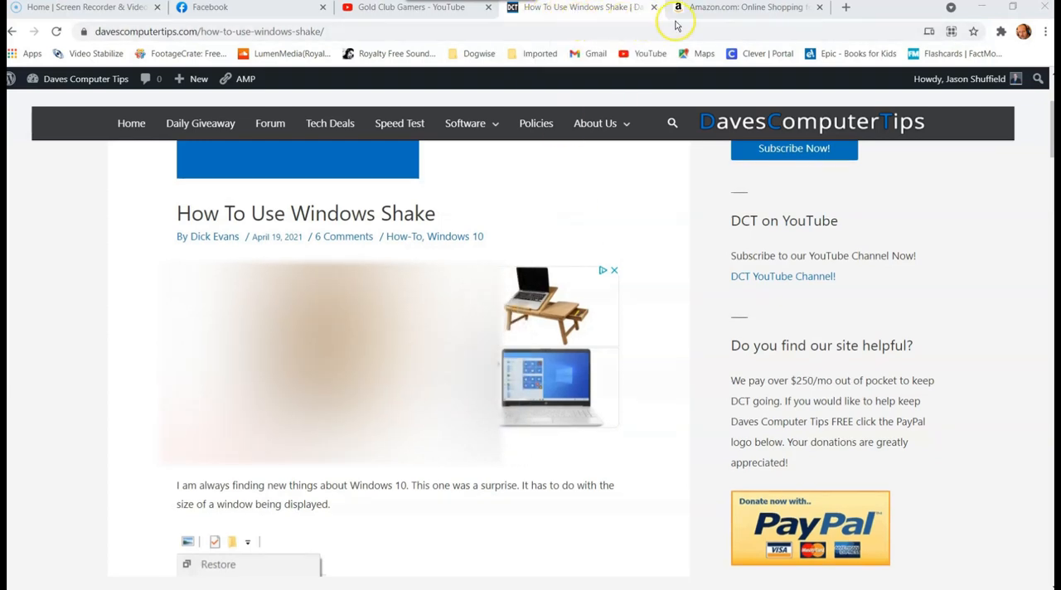
{"action": "mouse_move", "coordinate": [870, 15]}
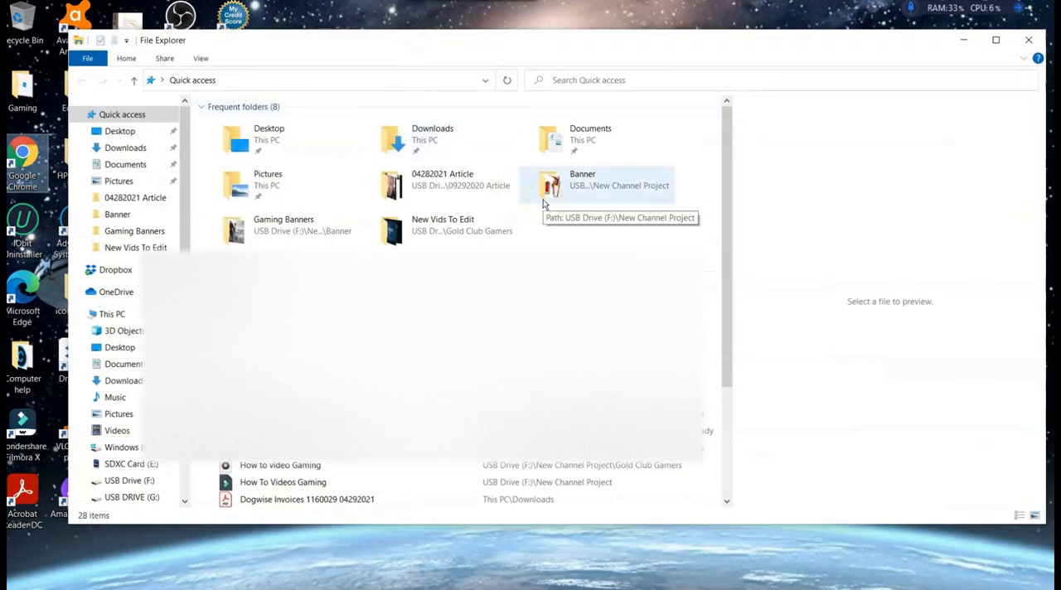
{"action": "mouse_move", "coordinate": [811, 92]}
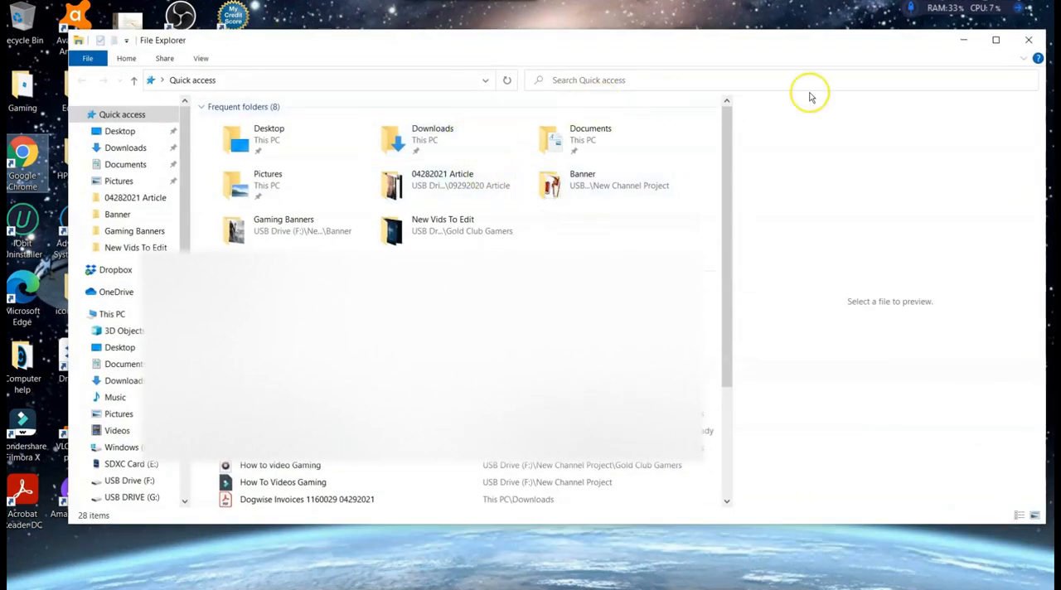
{"action": "mouse_move", "coordinate": [390, 577]}
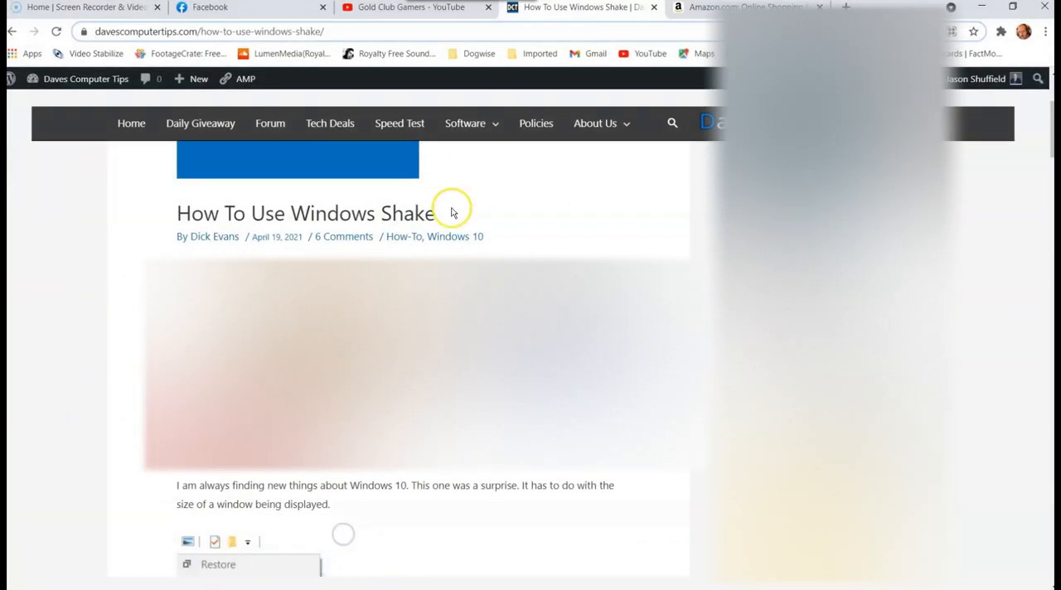
Scroll the Windows Shake article down to the Restore, Minimize and Maximize section
{"action": "scroll", "scroll_direction": "down", "scroll_amount": 3}
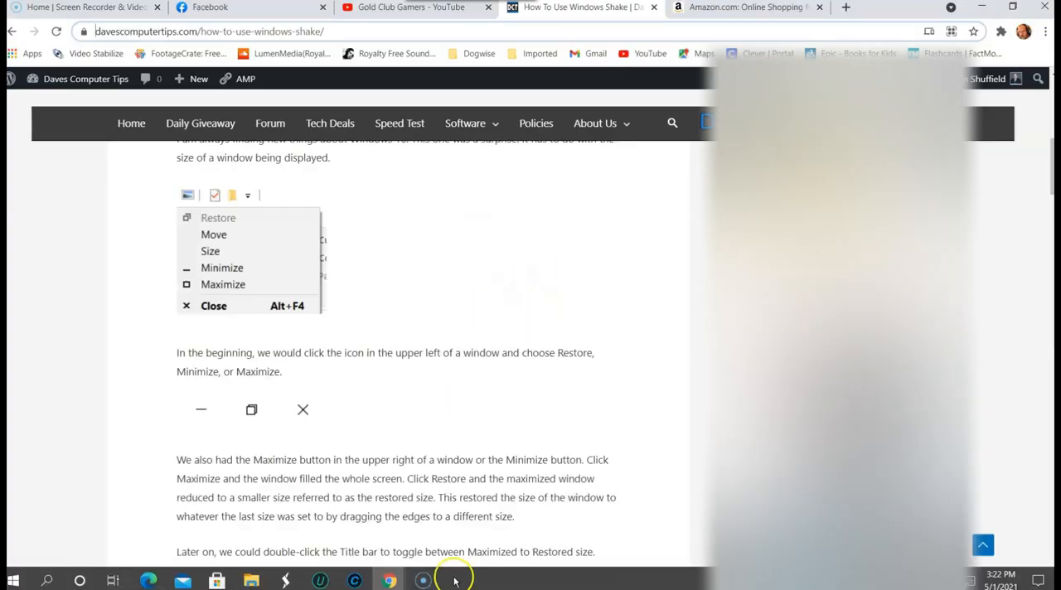
{"action": "scroll", "scroll_direction": "down", "scroll_amount": 3}
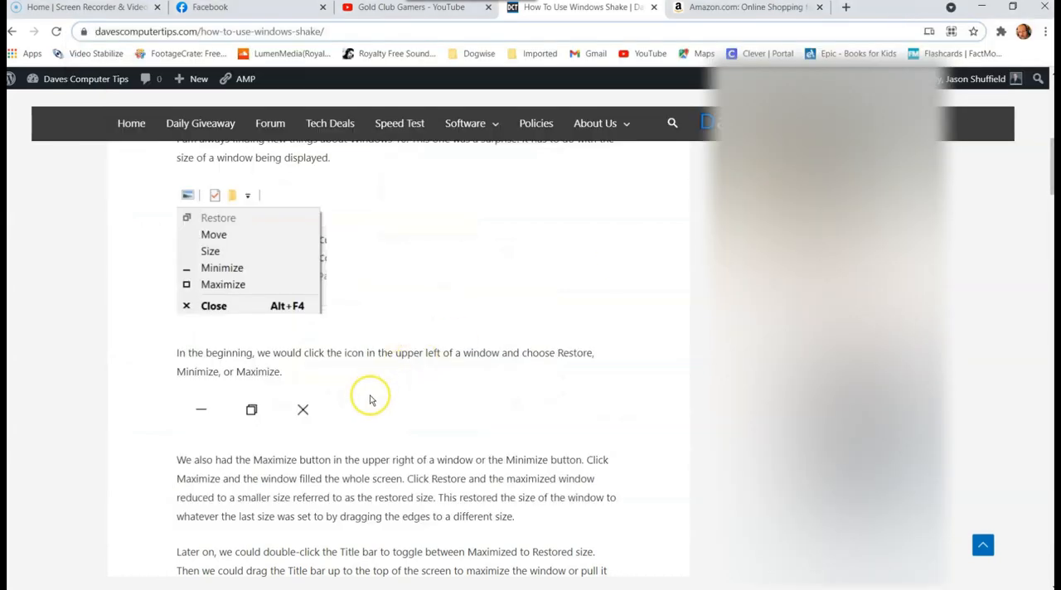
{"action": "mouse_move", "coordinate": [431, 385]}
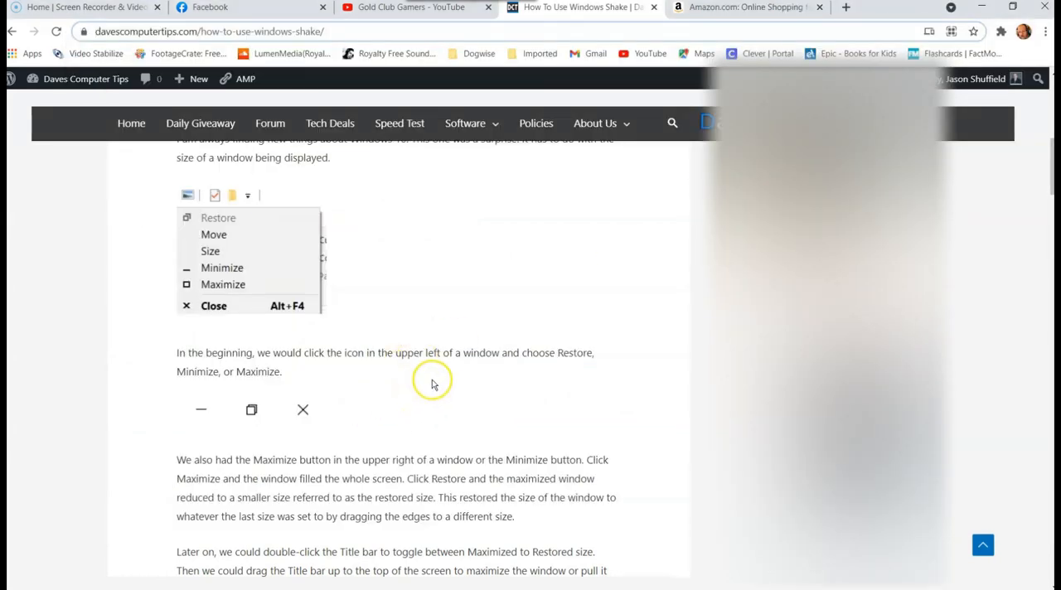
{"action": "mouse_move", "coordinate": [487, 349]}
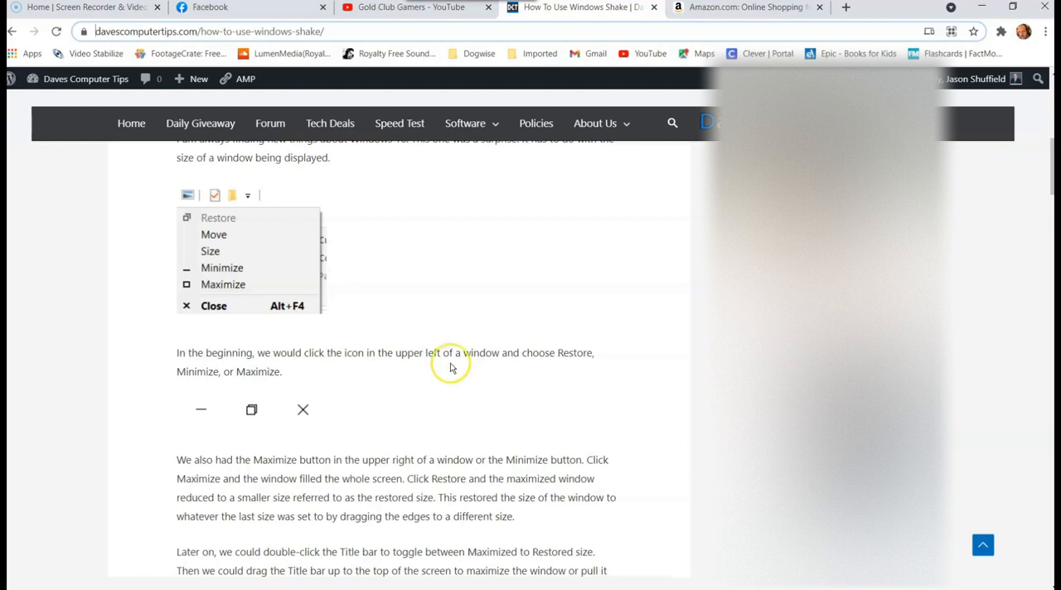
{"action": "scroll", "scroll_direction": "down", "scroll_amount": 3}
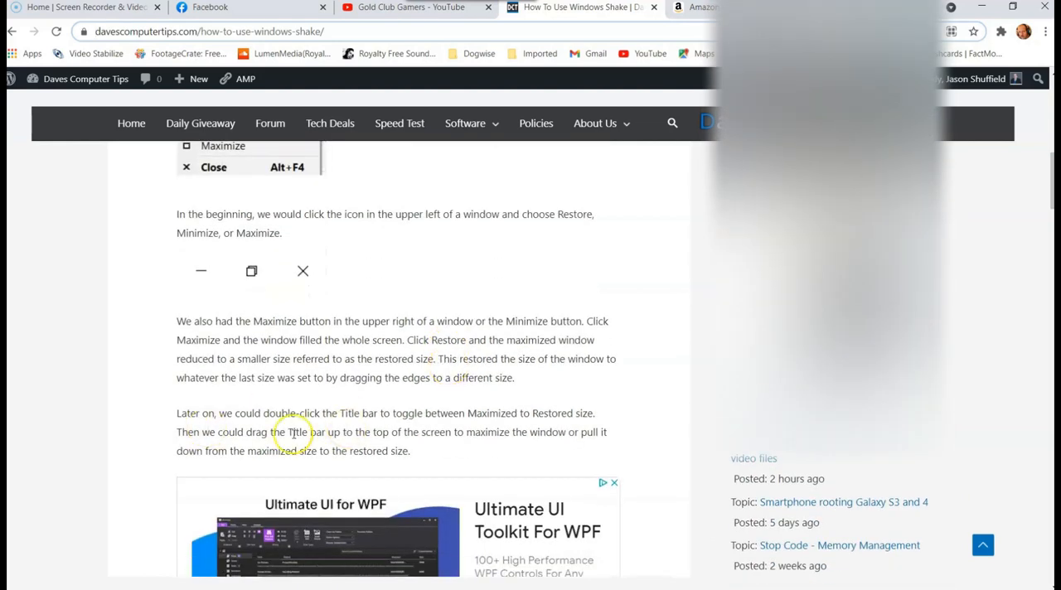
{"action": "mouse_move", "coordinate": [572, 358]}
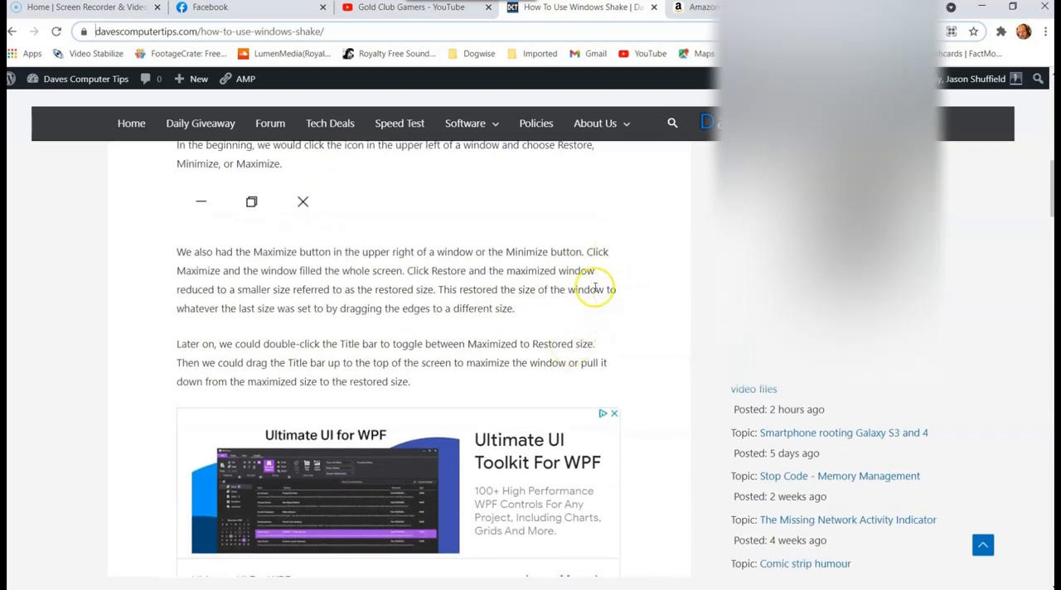
{"action": "scroll", "scroll_direction": "down", "scroll_amount": 3}
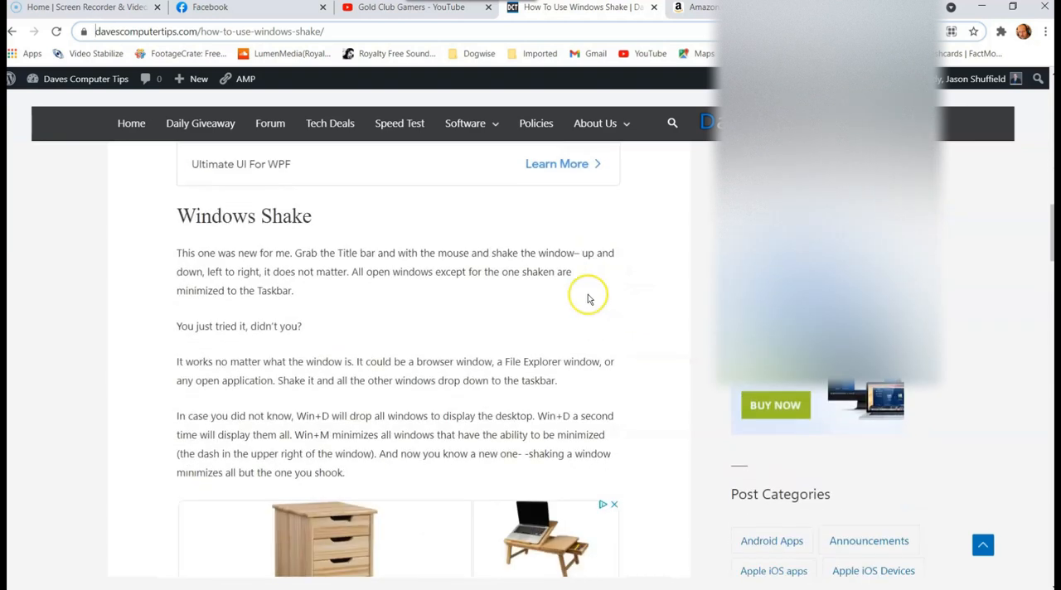
{"action": "mouse_move", "coordinate": [610, 355]}
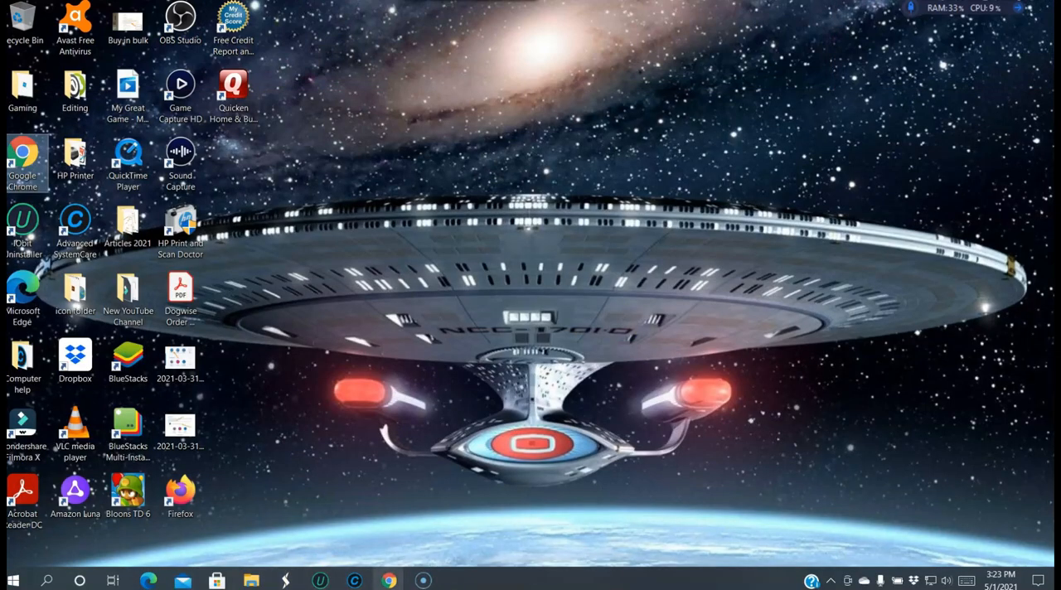
{"action": "left_click", "coordinate": [388, 581]}
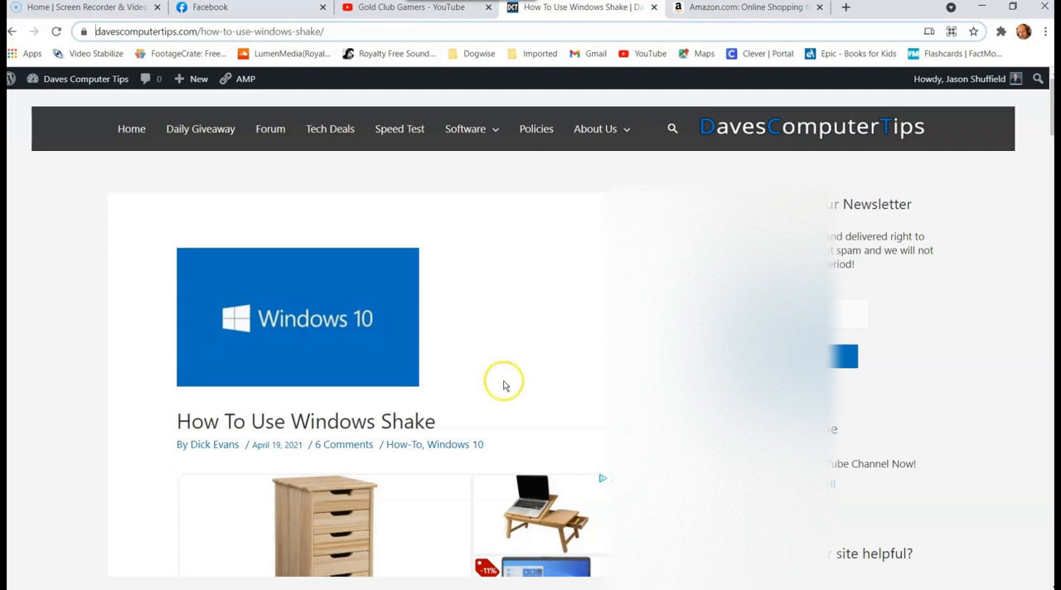
{"action": "mouse_move", "coordinate": [530, 348]}
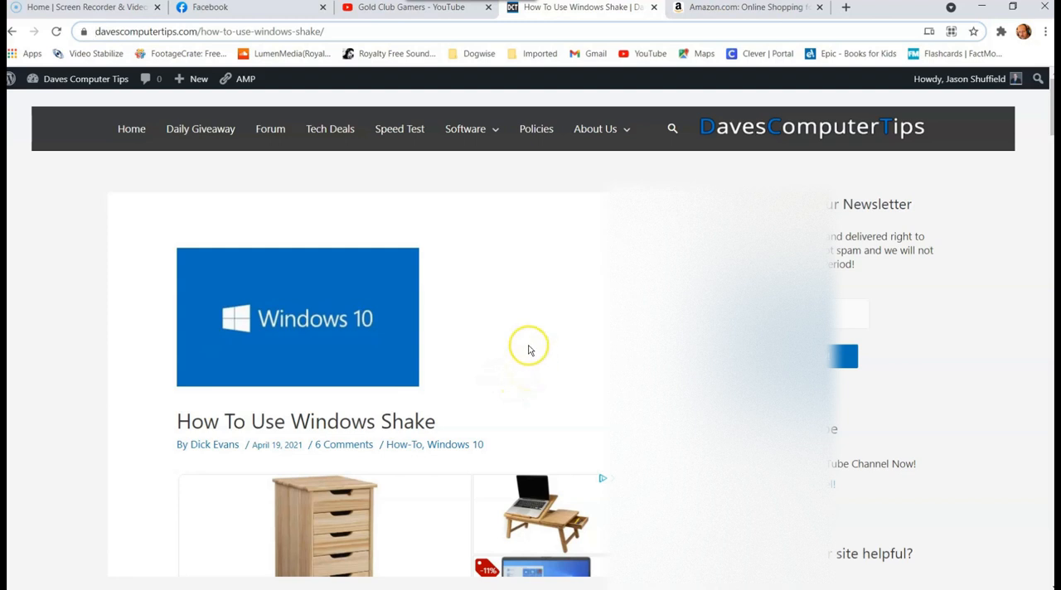